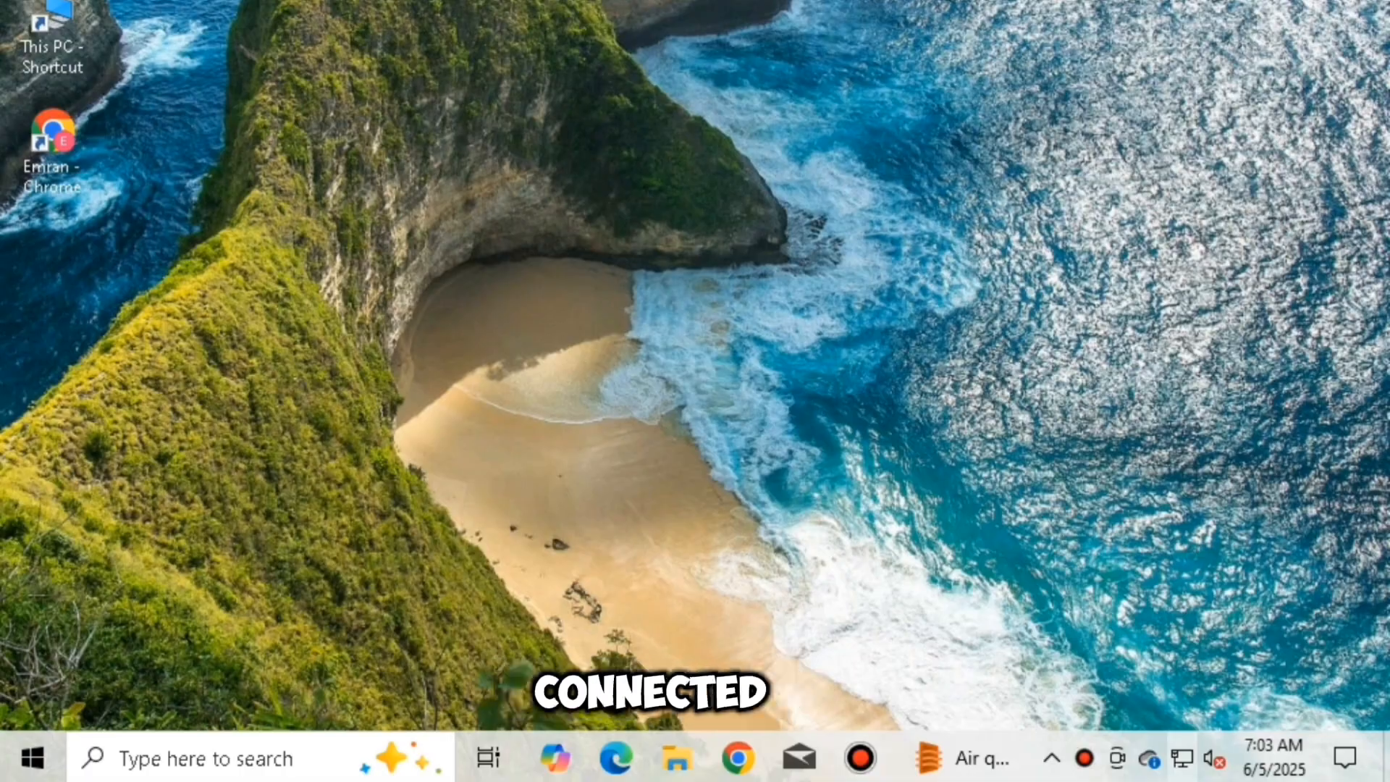
# Reach Network & Internet settings from the system tray network status flyout.
pyautogui.click(1184, 763)
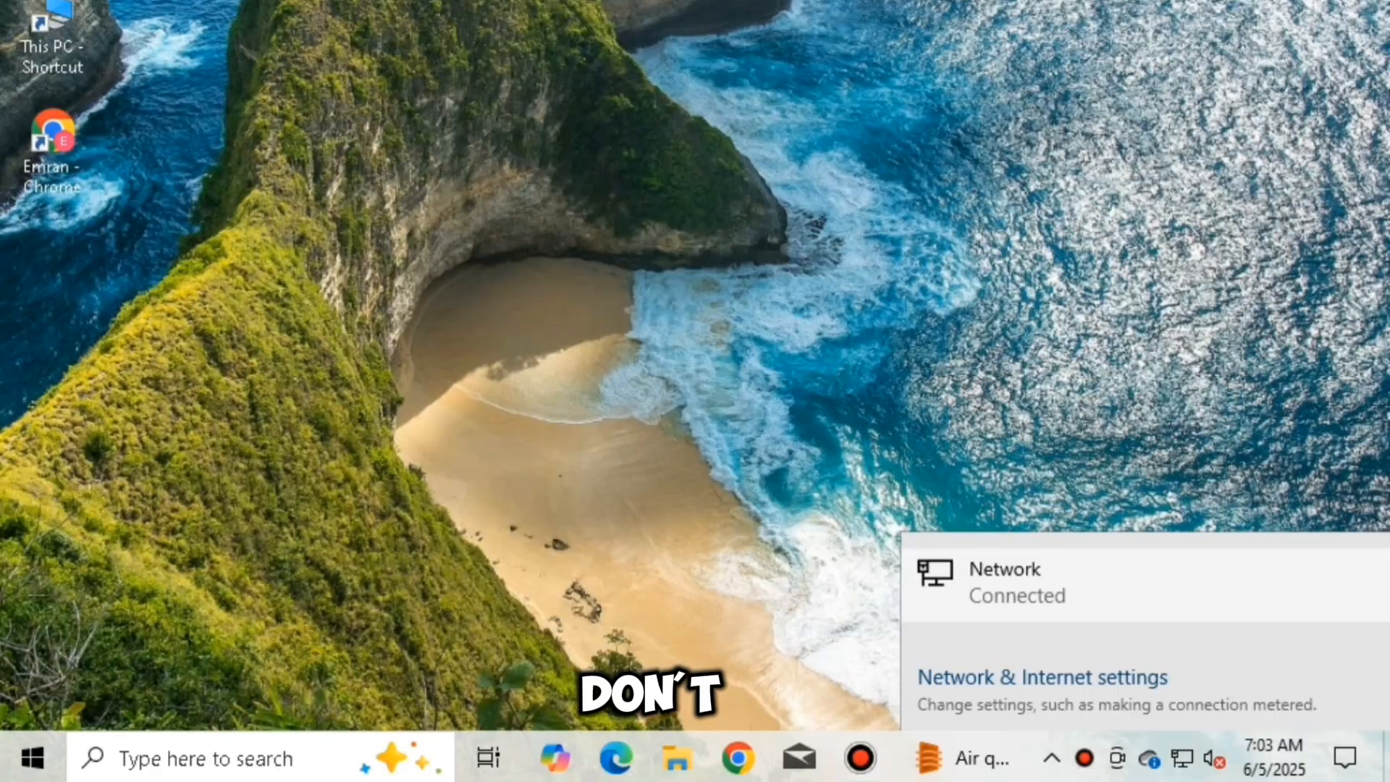
pyautogui.click(1043, 678)
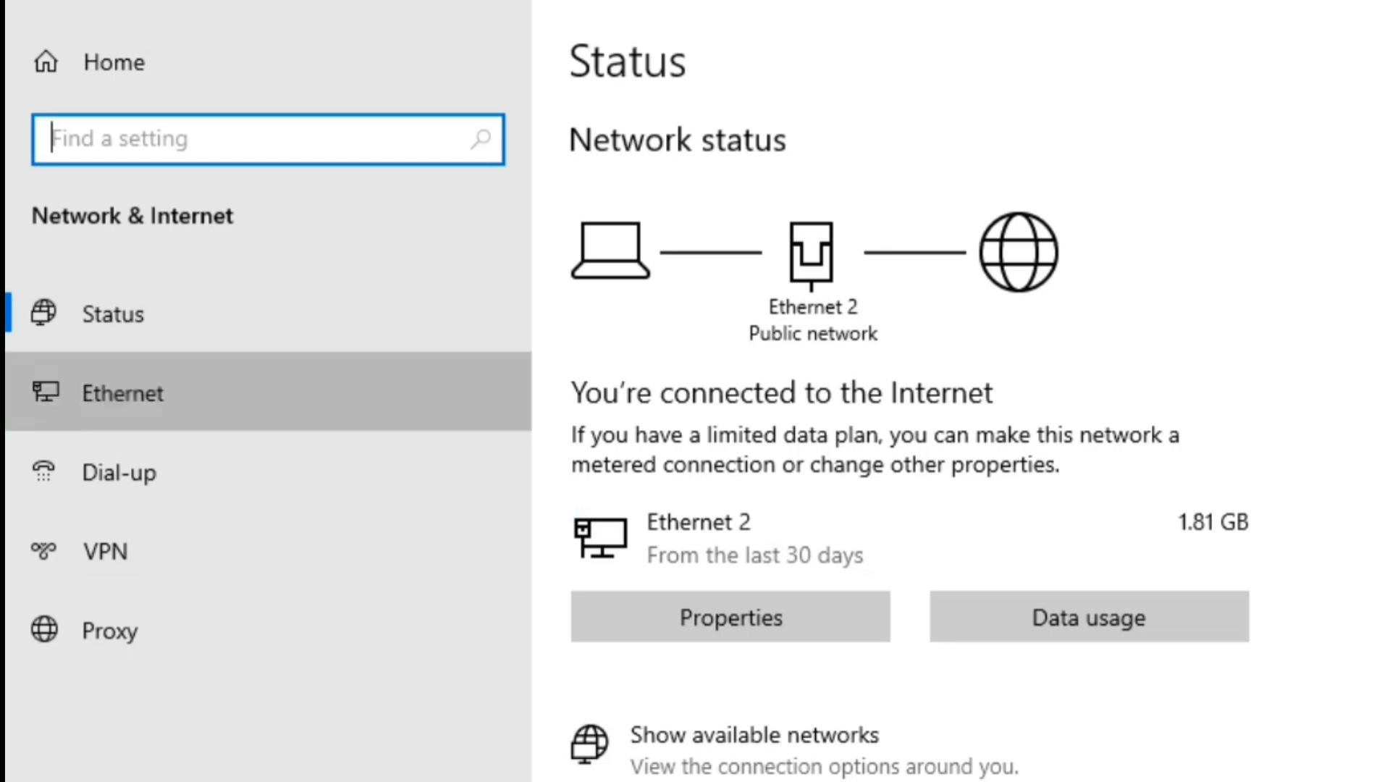
# View Ethernet 2 connection details in Network and Sharing Center to read the IPv4 default gateway.
pyautogui.click(123, 393)
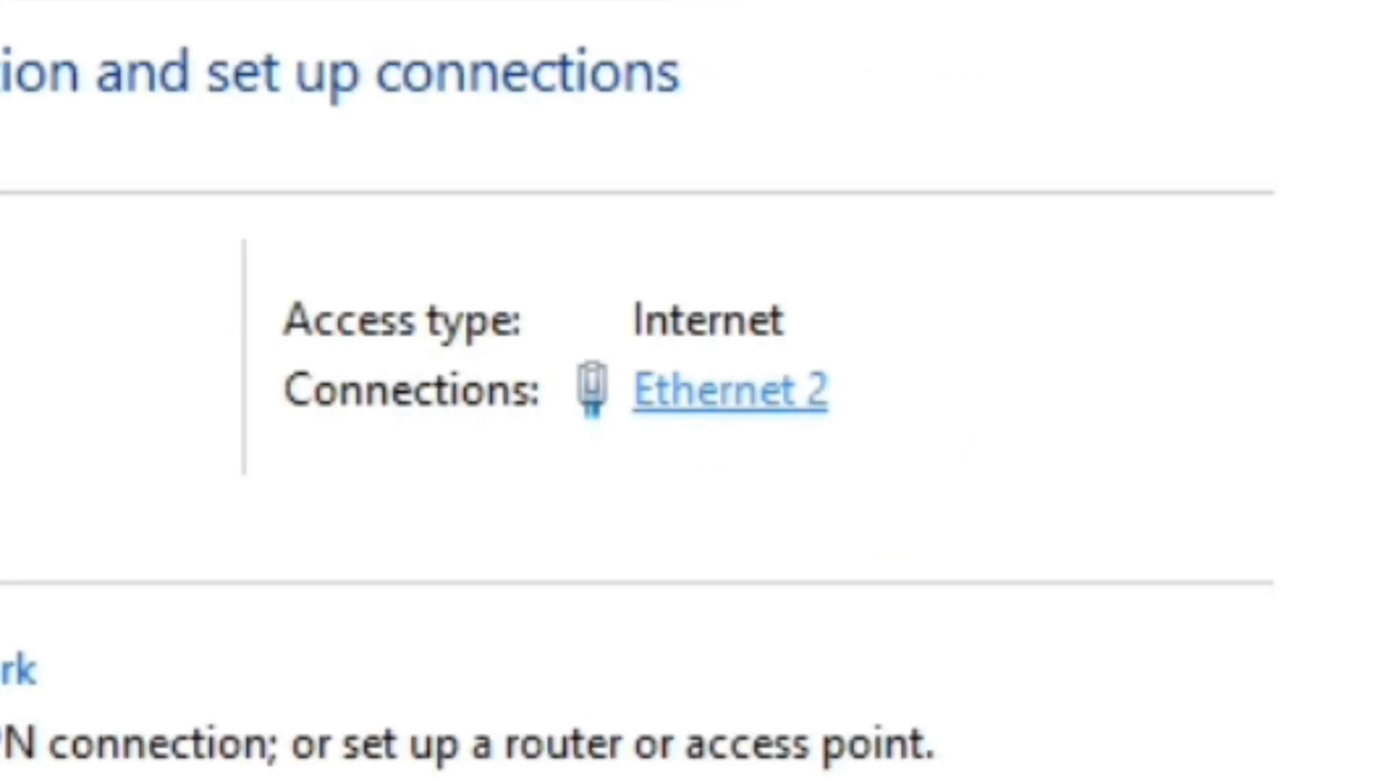
pyautogui.click(734, 389)
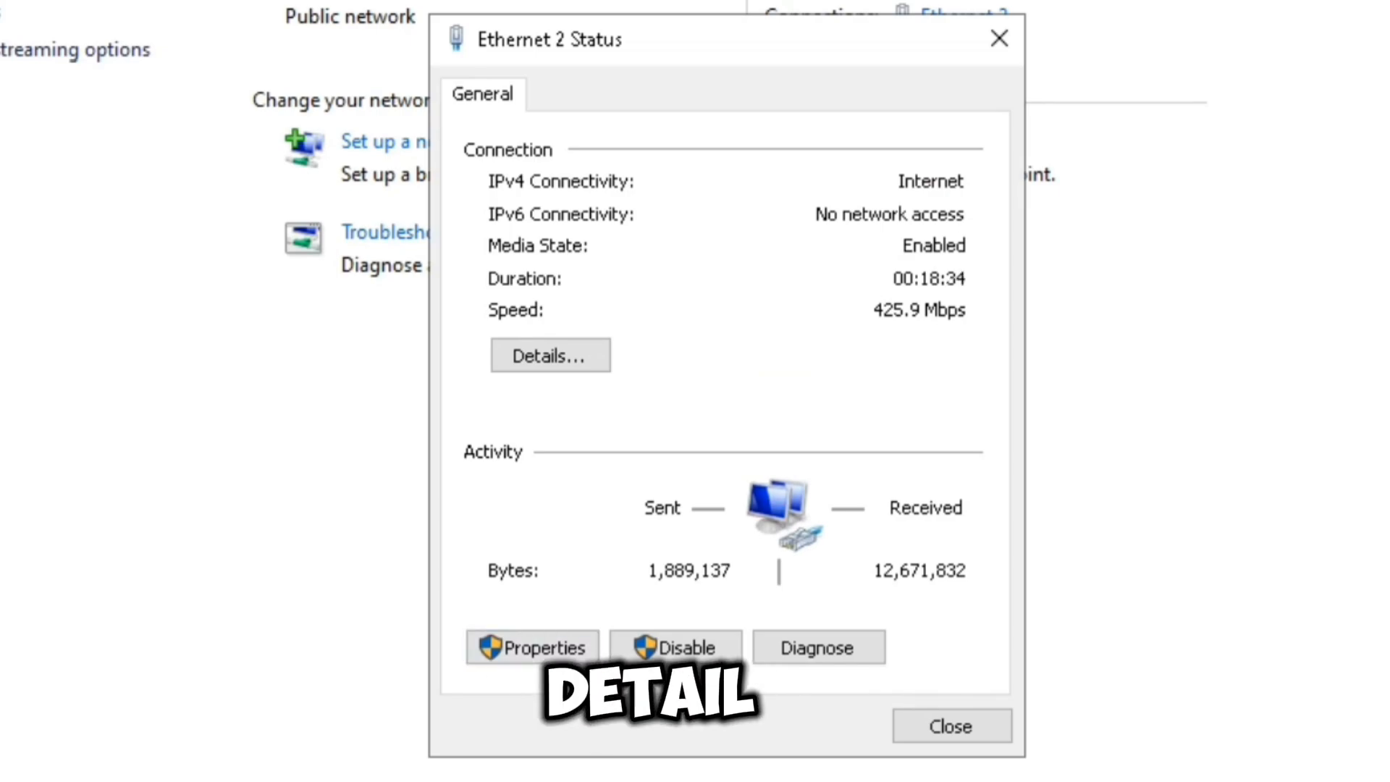
pyautogui.click(550, 355)
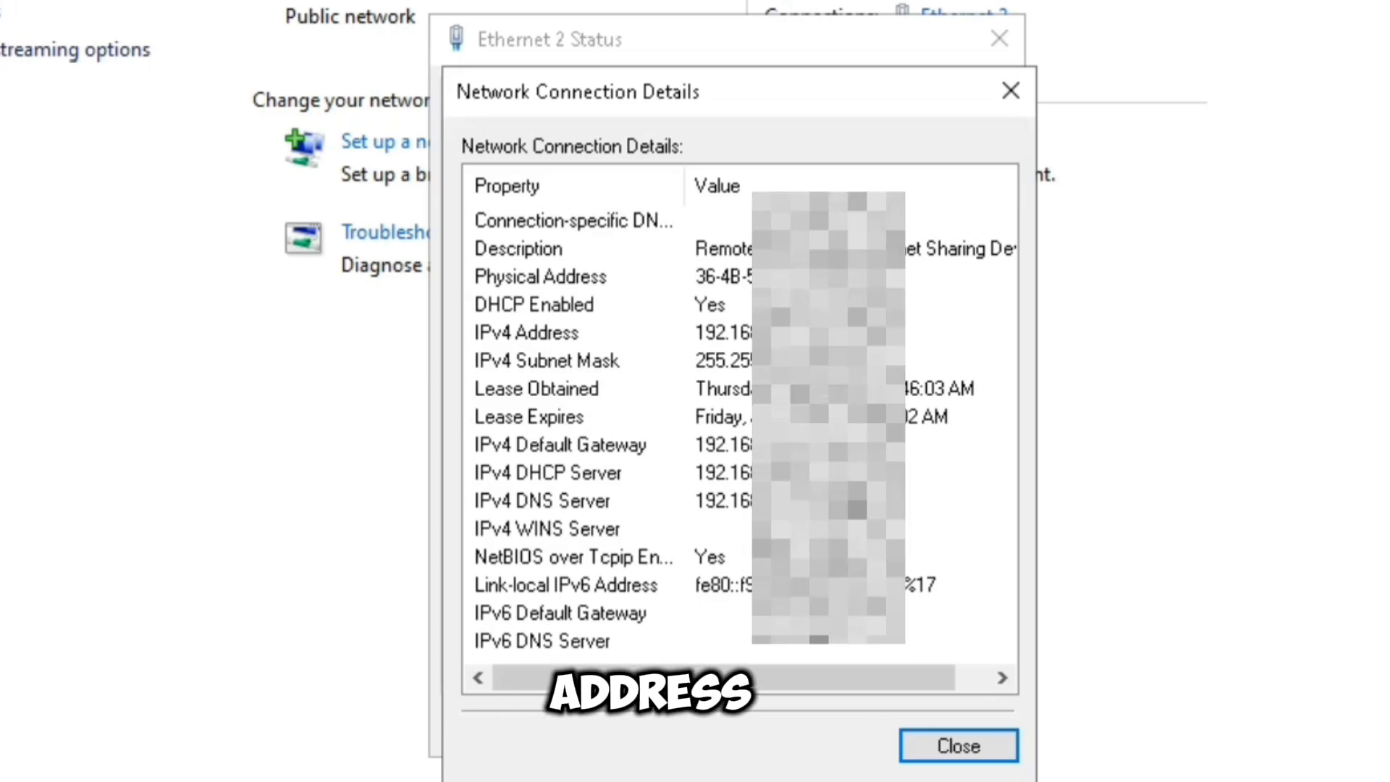
pyautogui.click(558, 445)
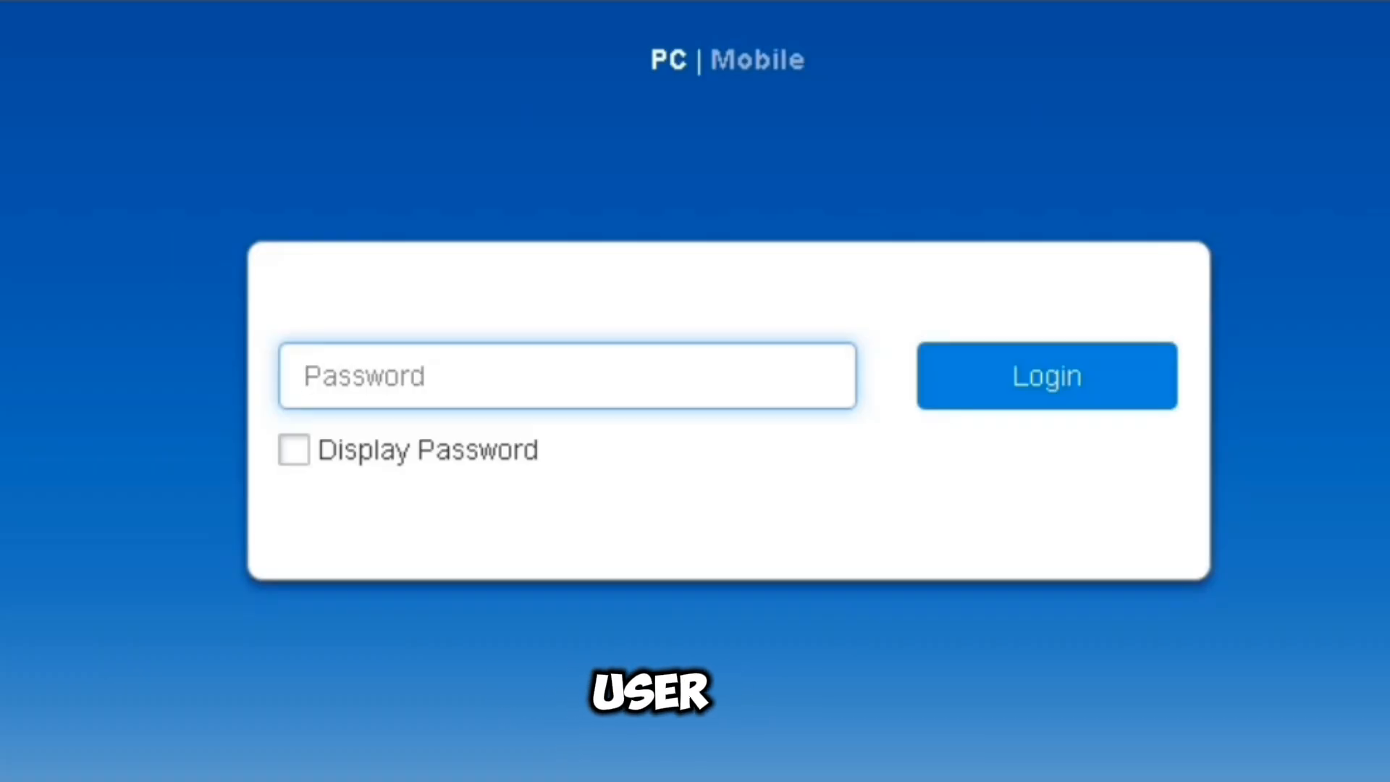
# Enter the password on the router's admin login page at the gateway address.
pyautogui.write('***')
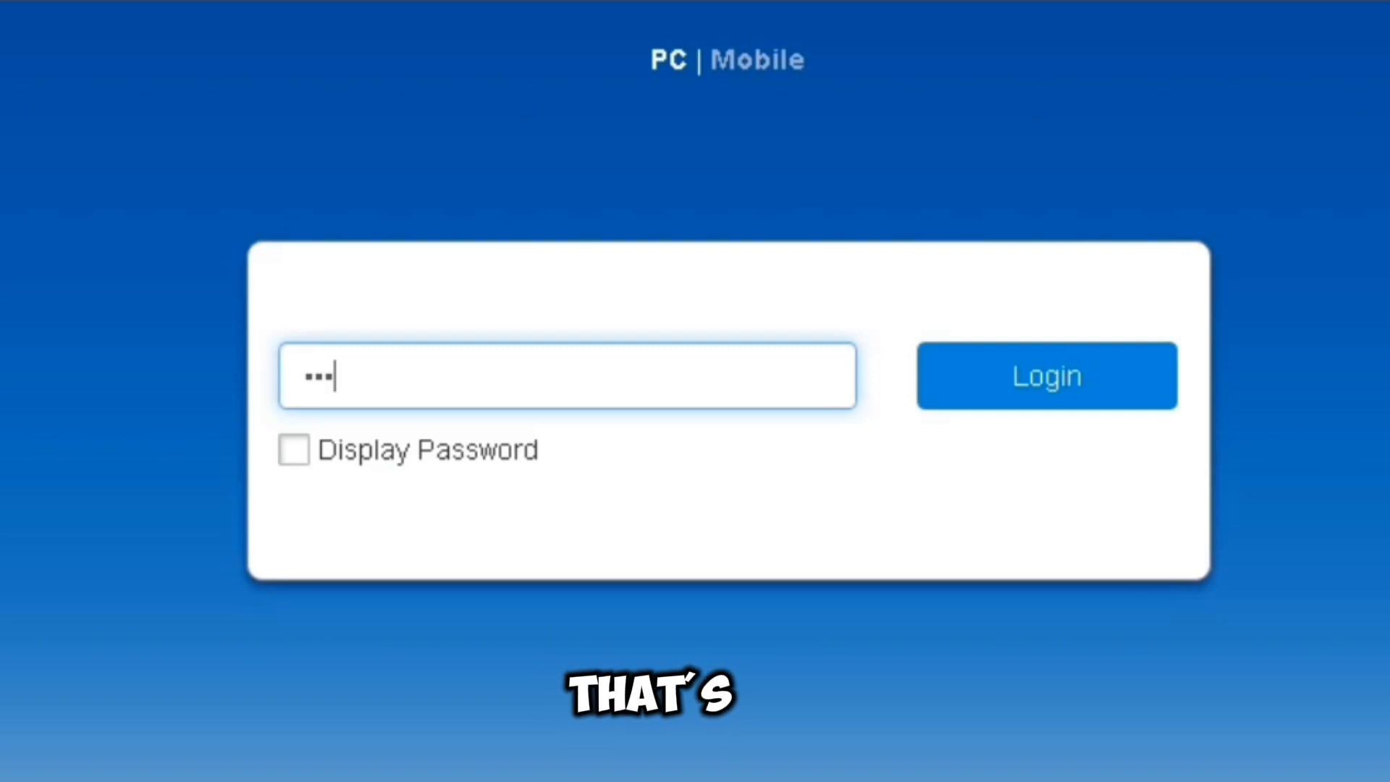